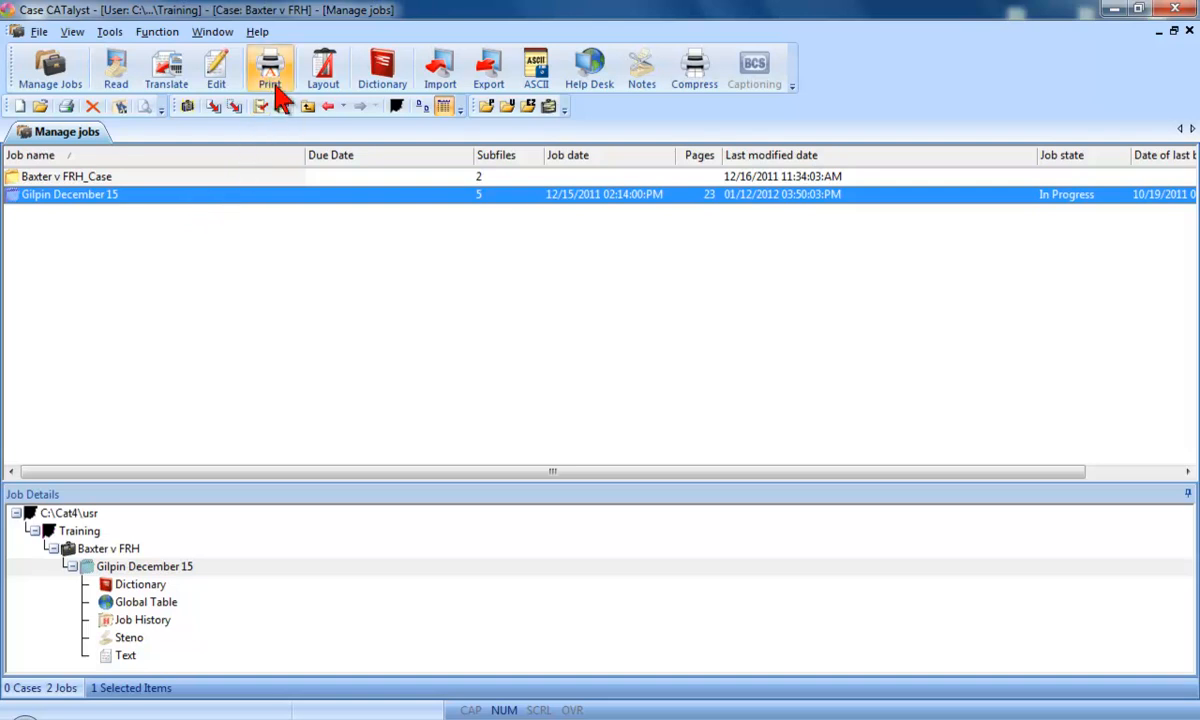
Step: Start printing the Gilpin December 15 job from Manage Jobs
{"action": "left_click", "coordinate": [268, 66]}
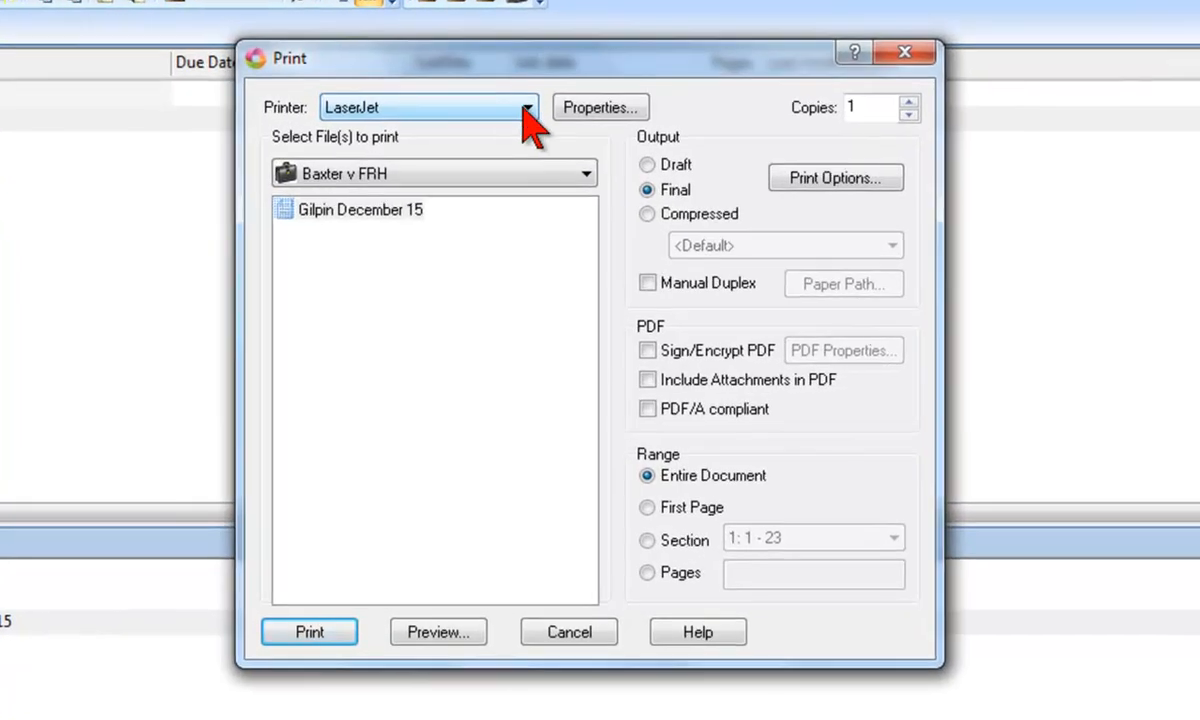
Step: Switch the printer from LaserJet to Stenograph PDF Printer
{"action": "left_click", "coordinate": [523, 107]}
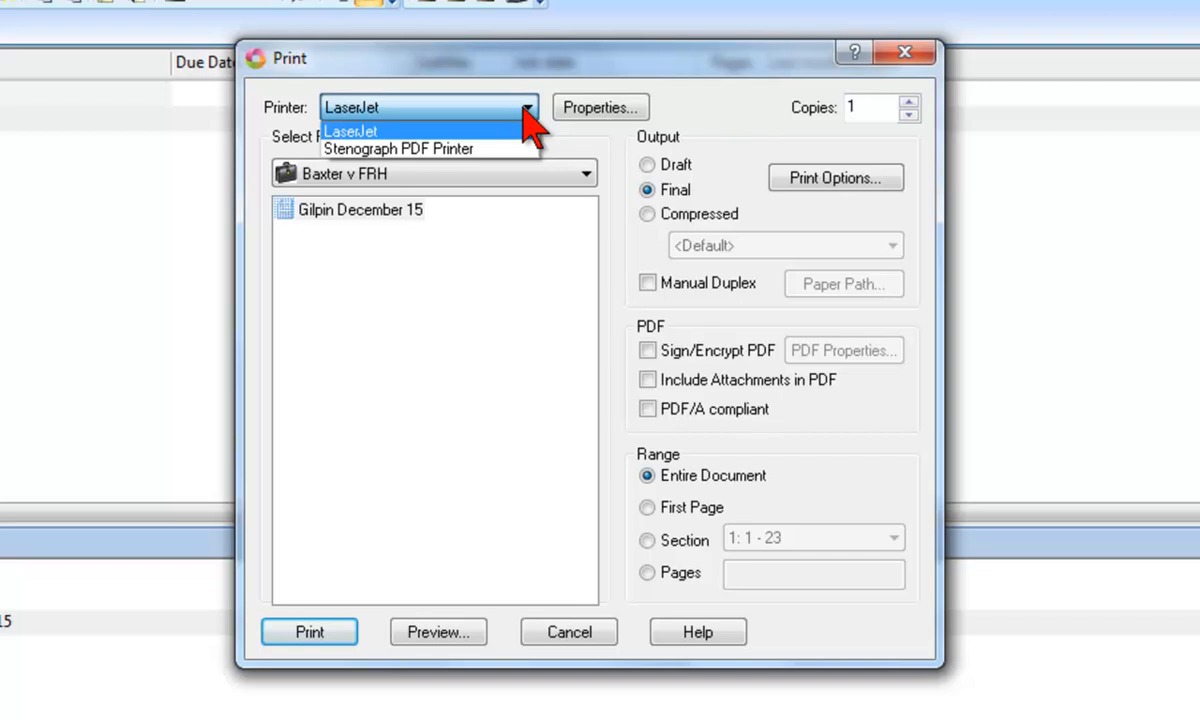
{"action": "mouse_move", "coordinate": [520, 155]}
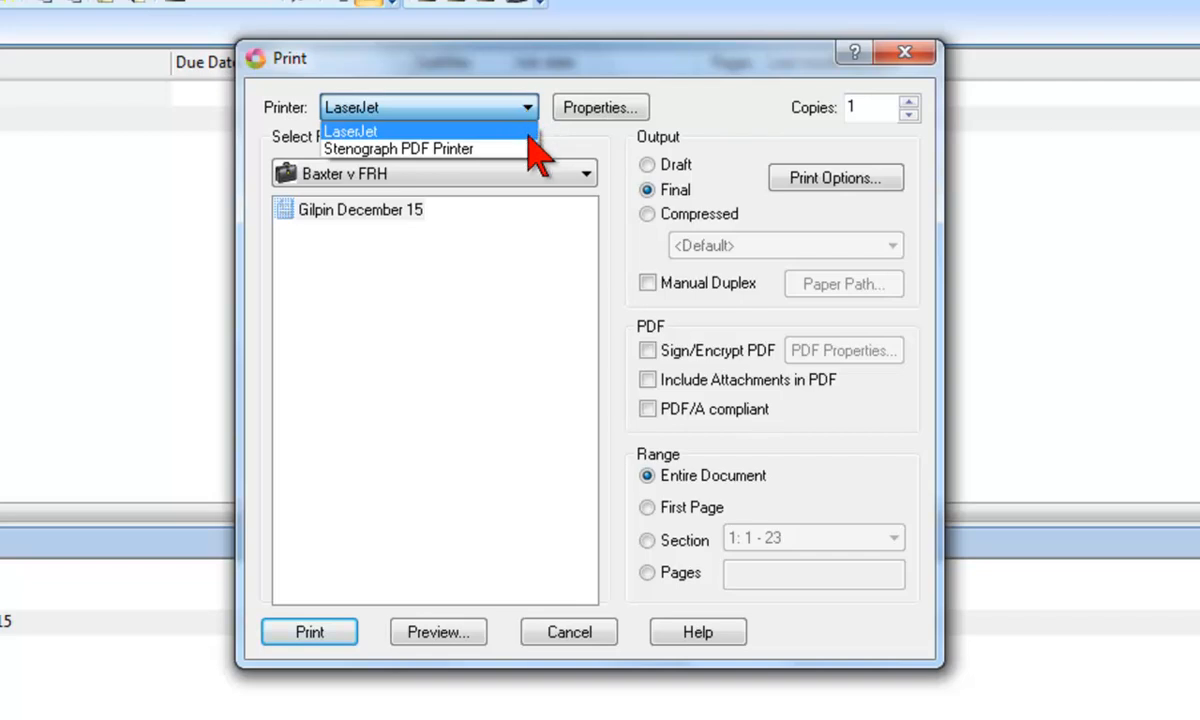
{"action": "left_click", "coordinate": [398, 148]}
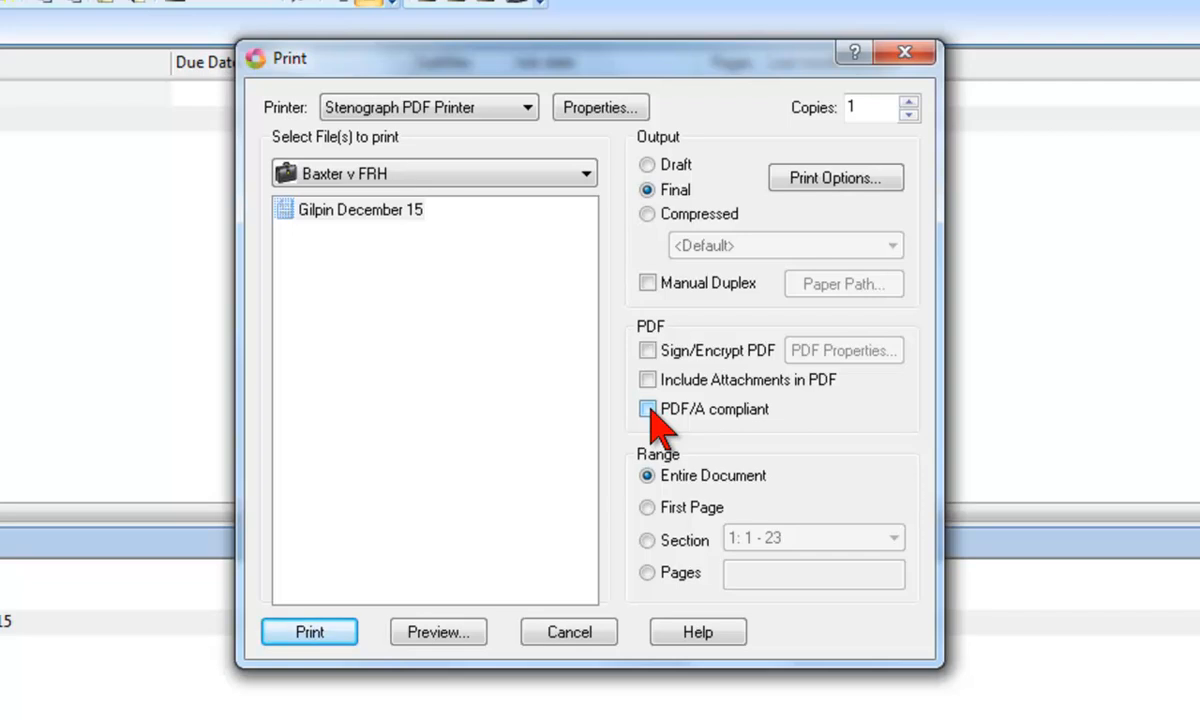
Step: Turn on the PDF/A compliant option in the PDF section
{"action": "left_click", "coordinate": [641, 409]}
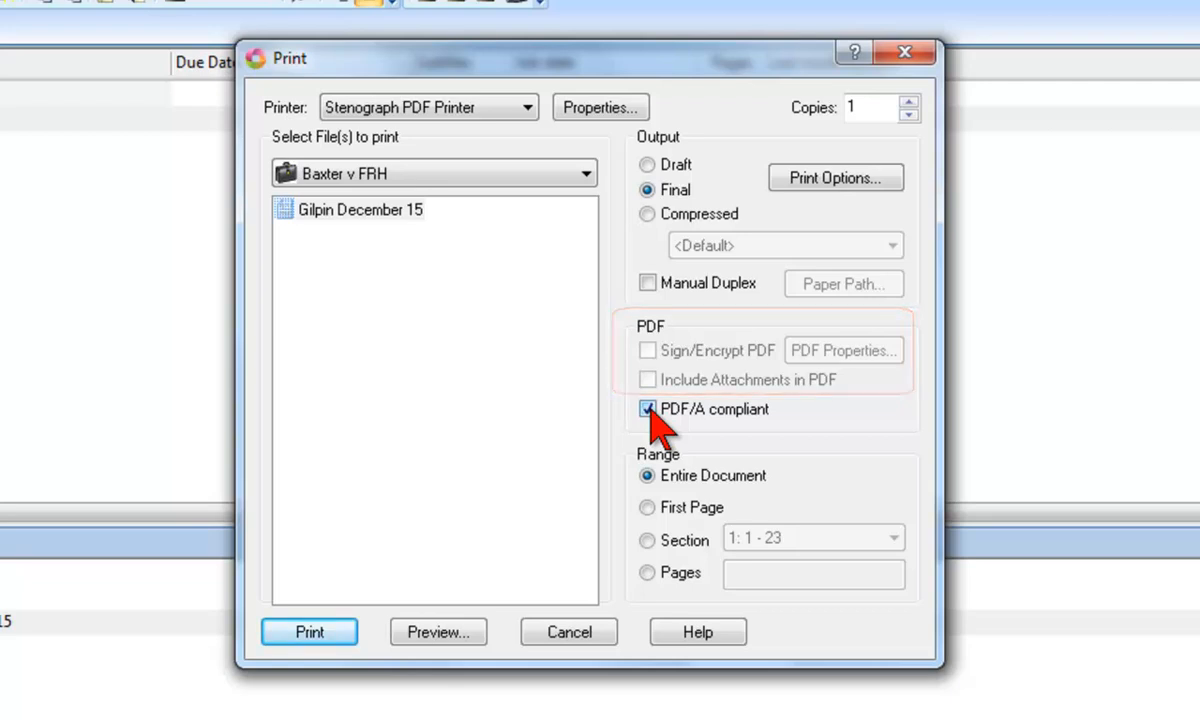
{"action": "mouse_move", "coordinate": [345, 645]}
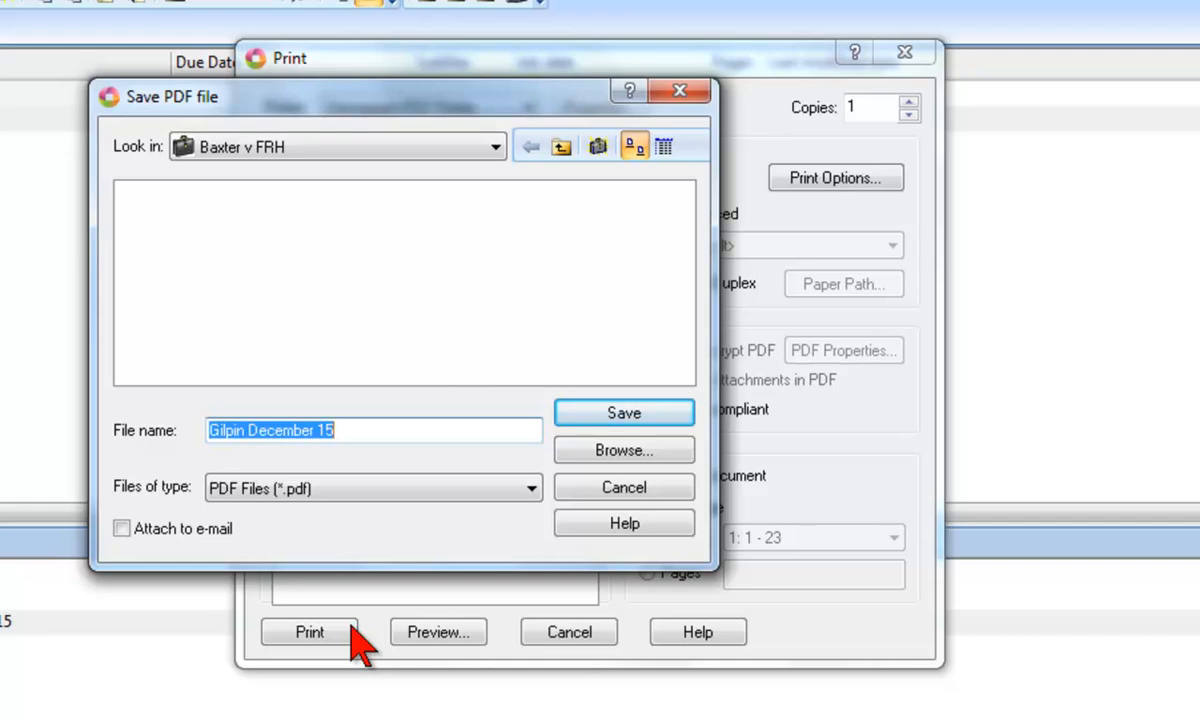
{"action": "mouse_move", "coordinate": [447, 598]}
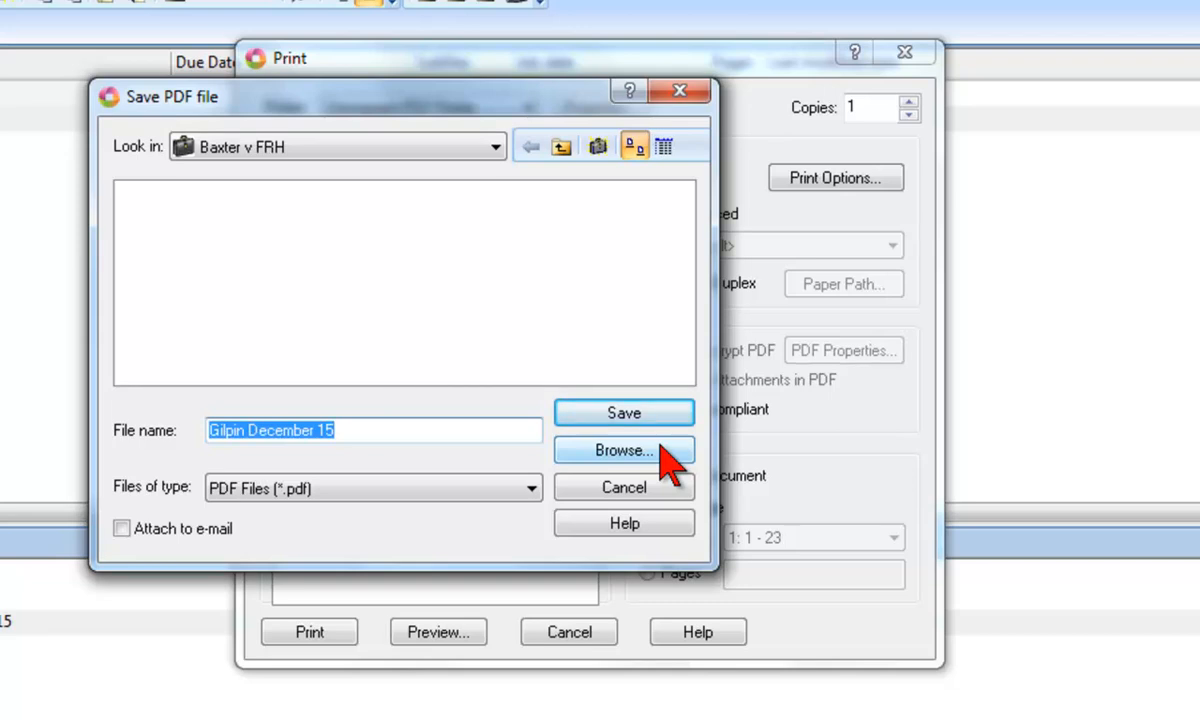
{"action": "mouse_move", "coordinate": [335, 568]}
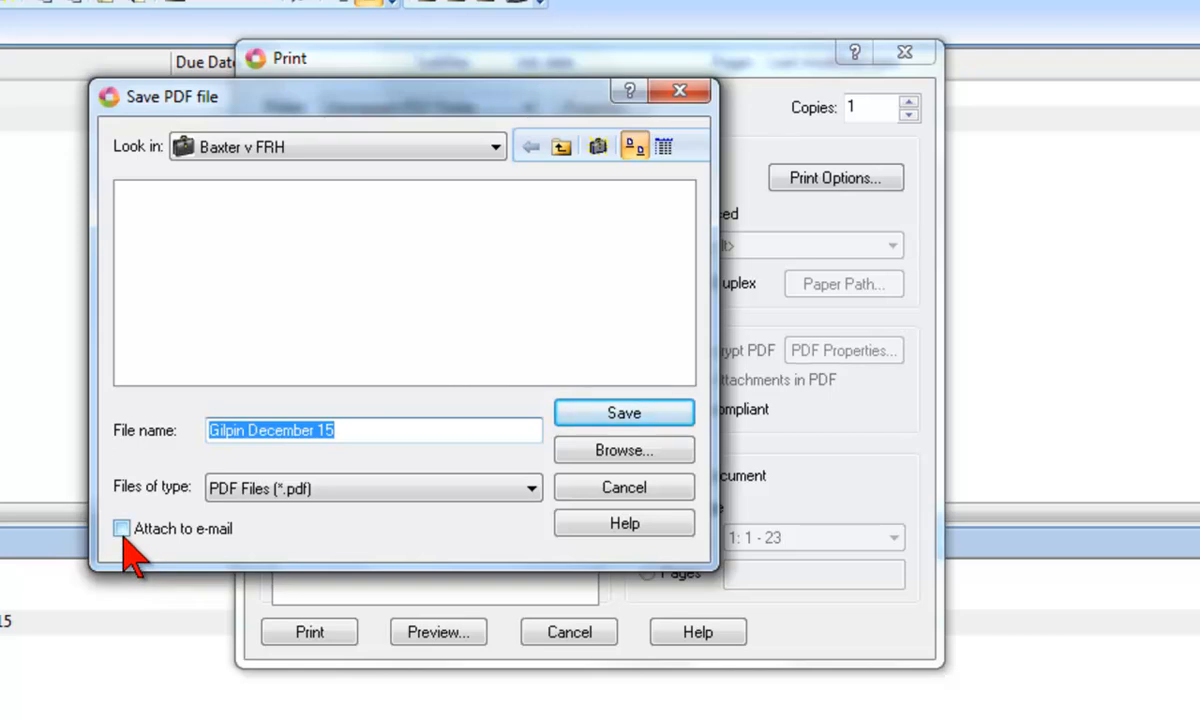
Step: Save the Gilpin December 15 PDF with Attach to e-mail enabled
{"action": "left_click", "coordinate": [123, 529]}
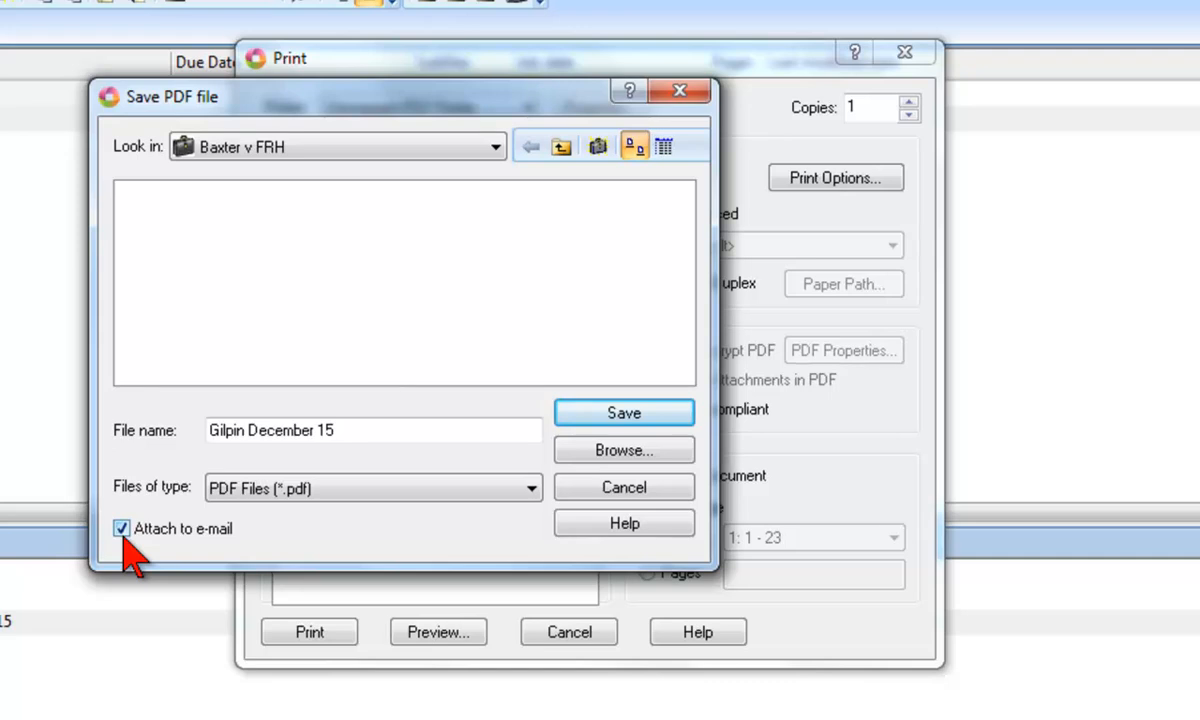
{"action": "mouse_move", "coordinate": [520, 435]}
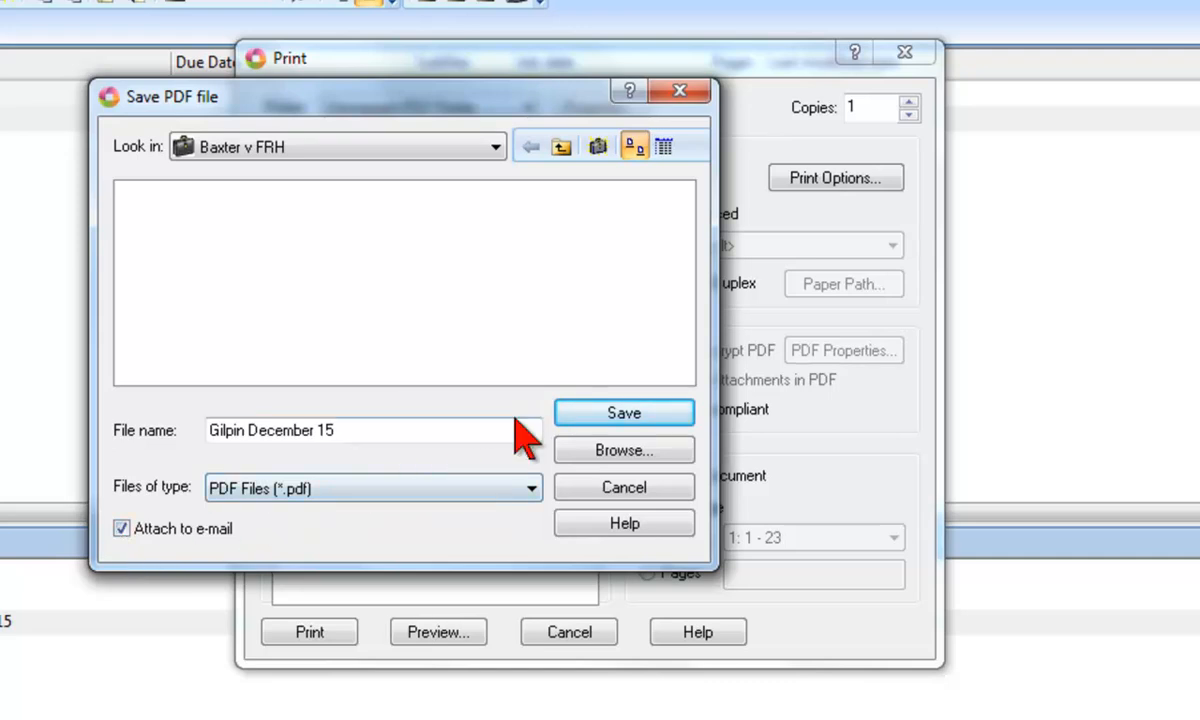
{"action": "left_click", "coordinate": [623, 412]}
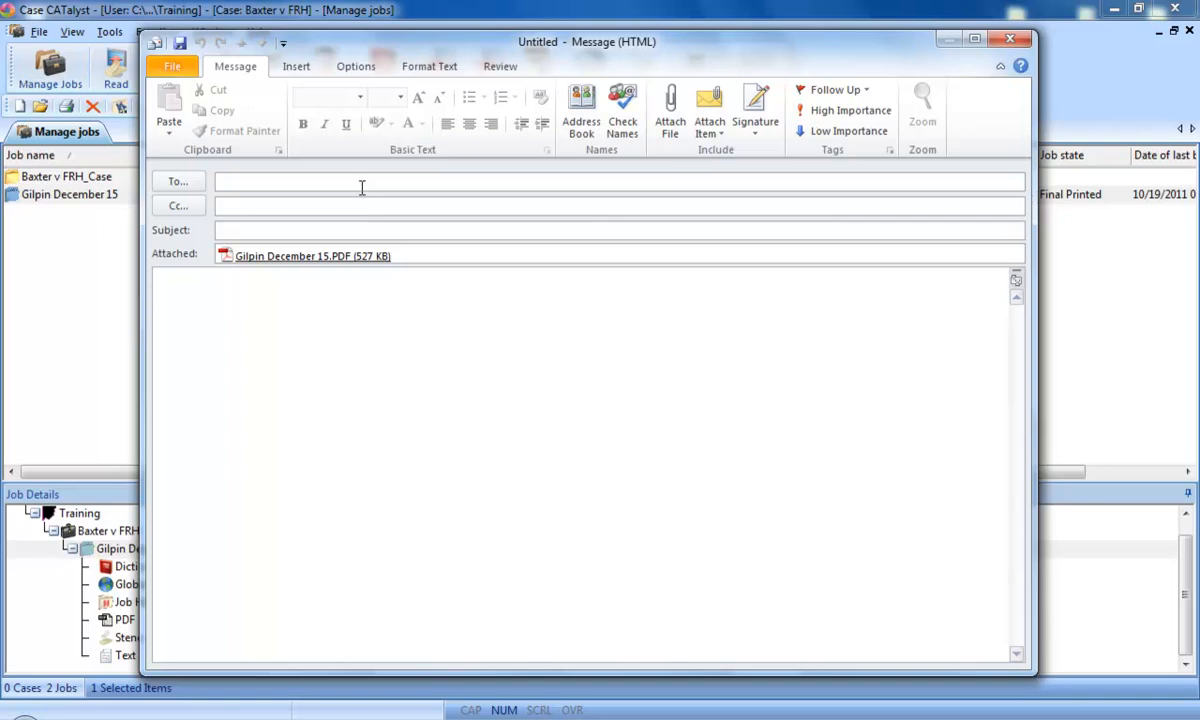
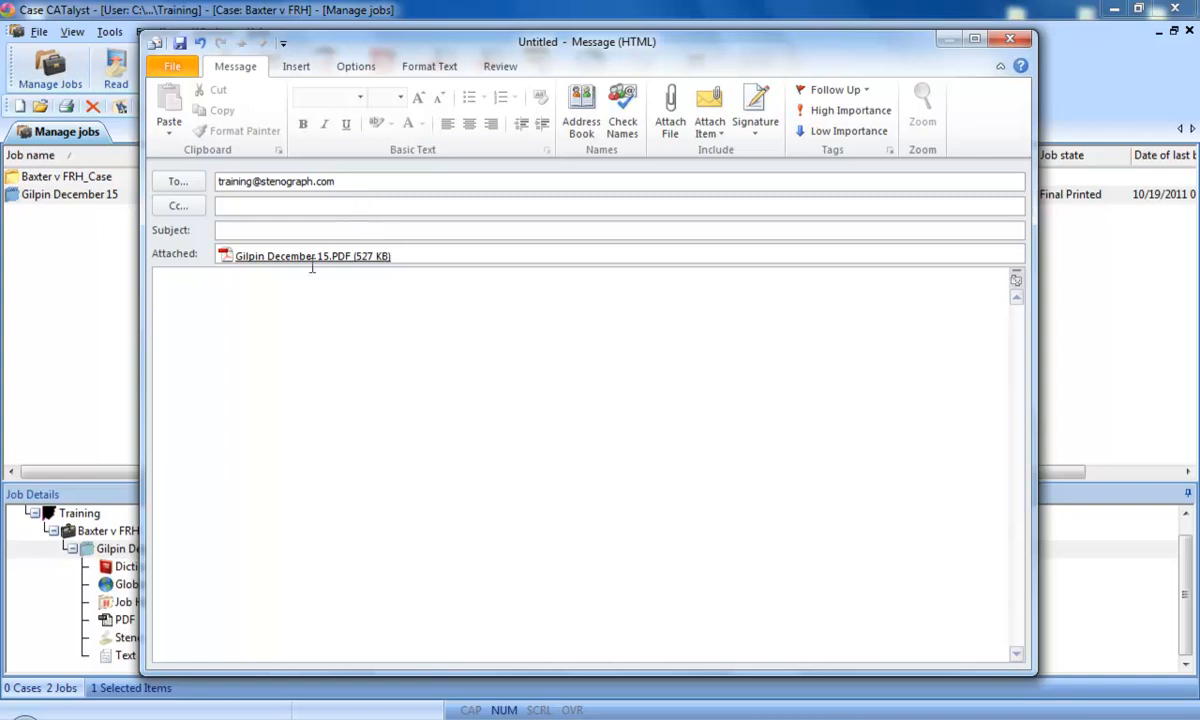
{"action": "left_click", "coordinate": [1024, 36]}
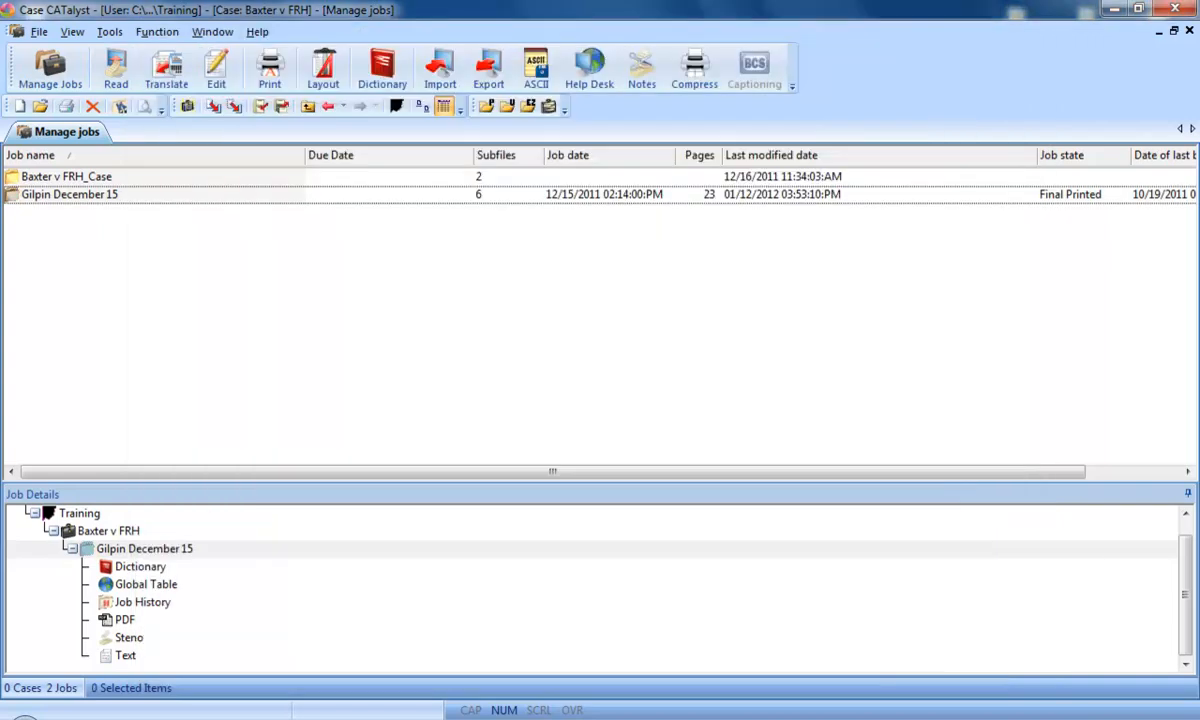